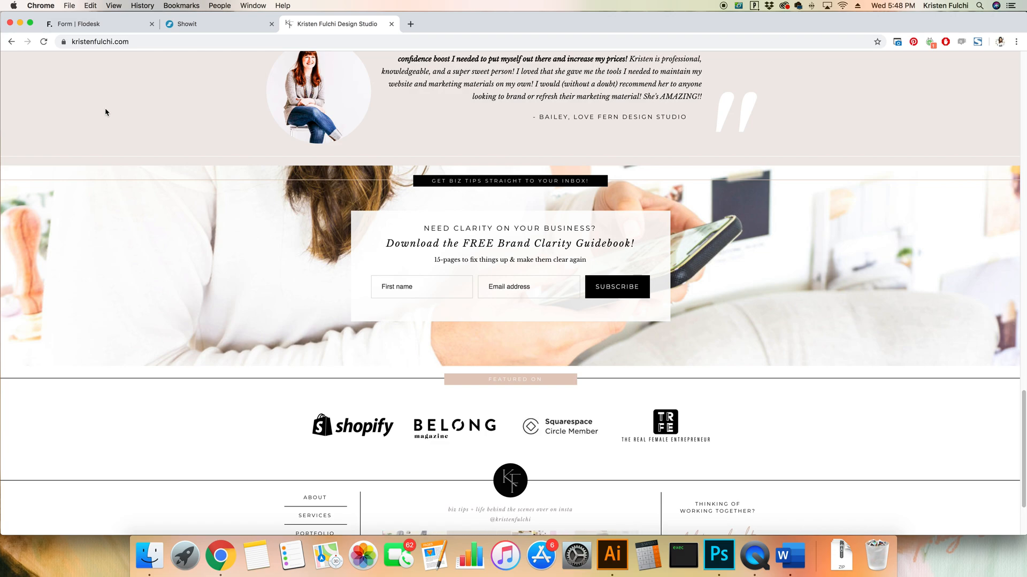
mouse_move(488, 230)
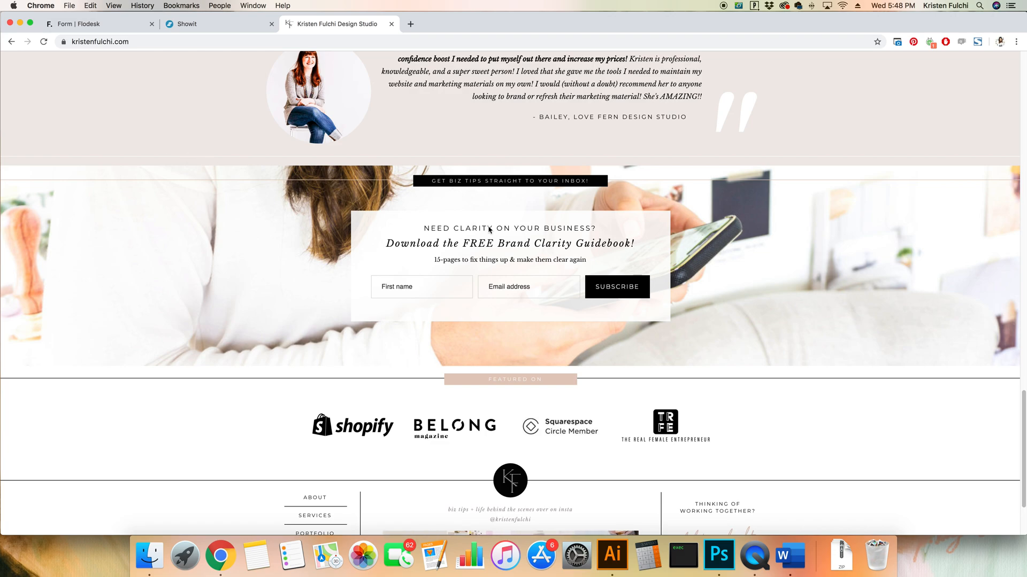
mouse_move(328, 332)
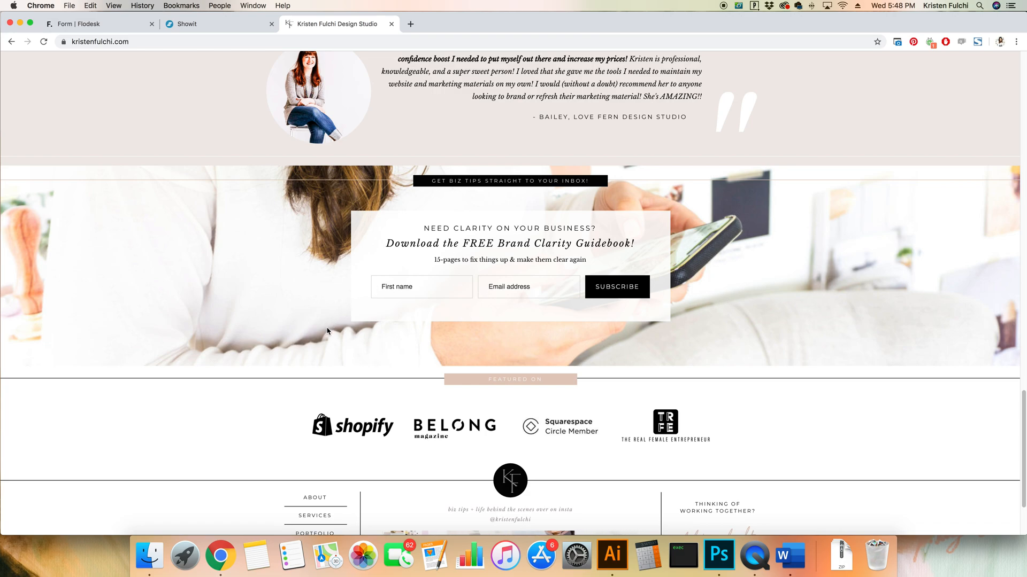
mouse_move(805, 291)
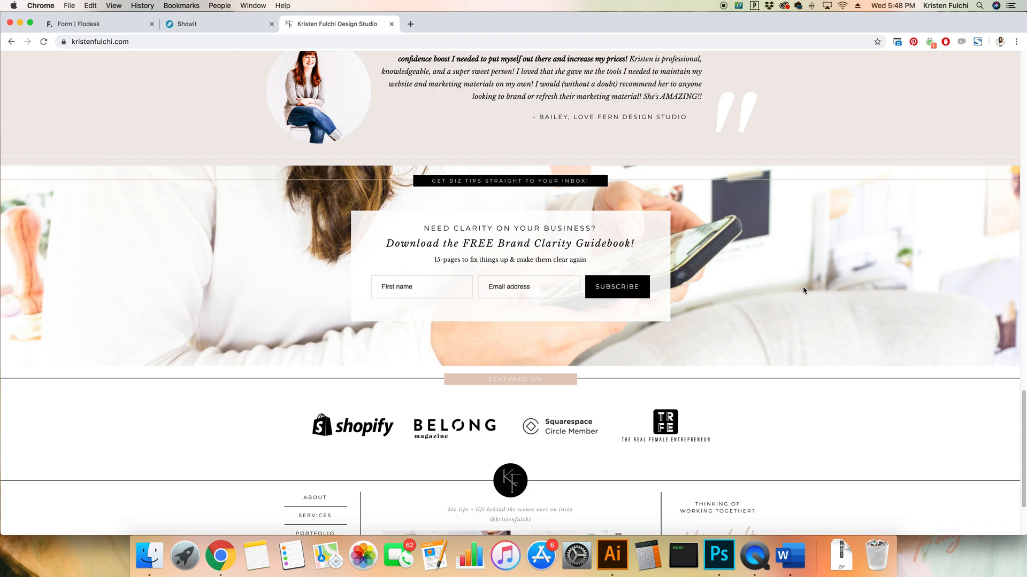
mouse_move(765, 295)
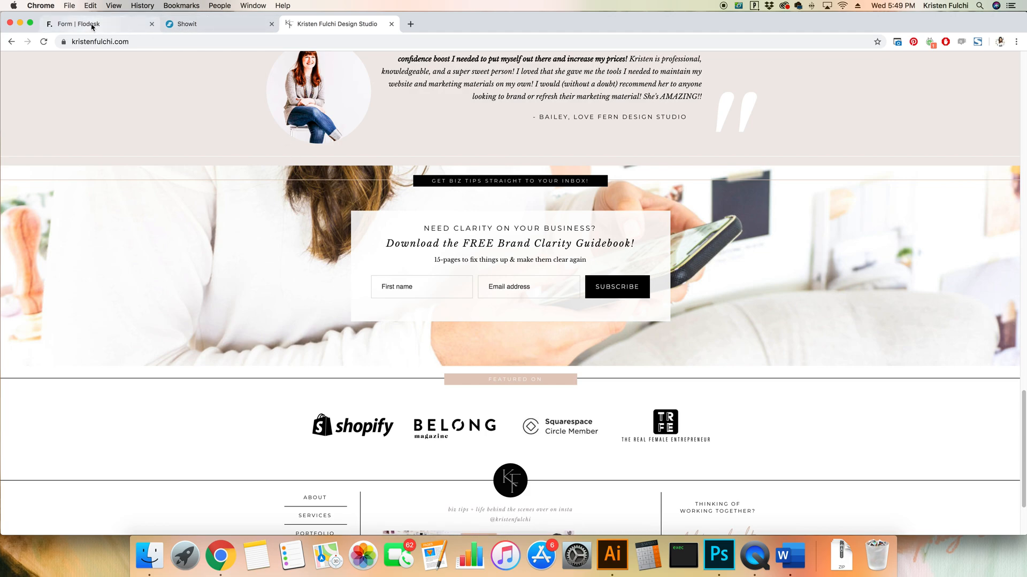
mouse_move(85, 23)
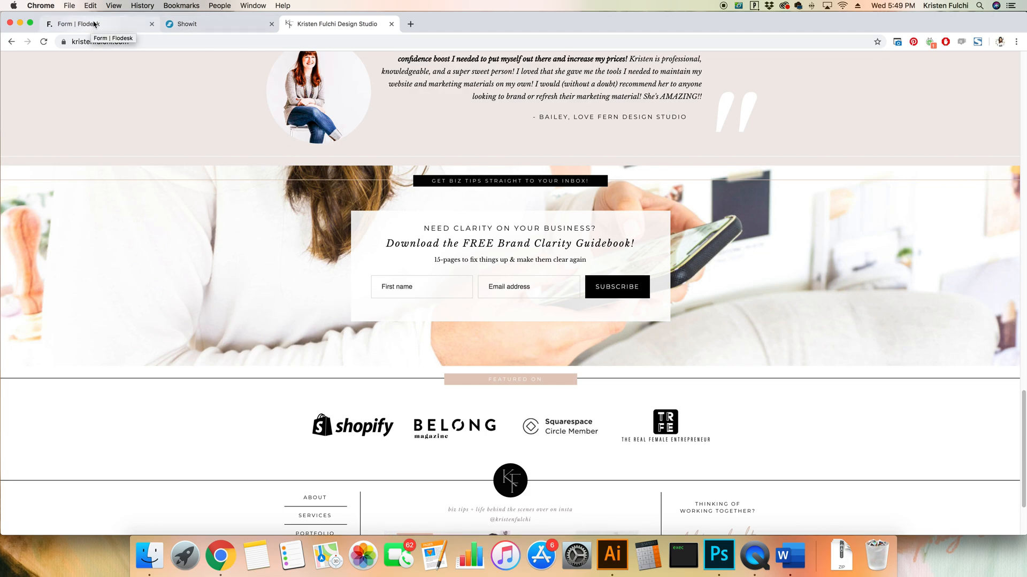
- Compare the Flodesk form with the live site, ending on the form's Design step
click(98, 24)
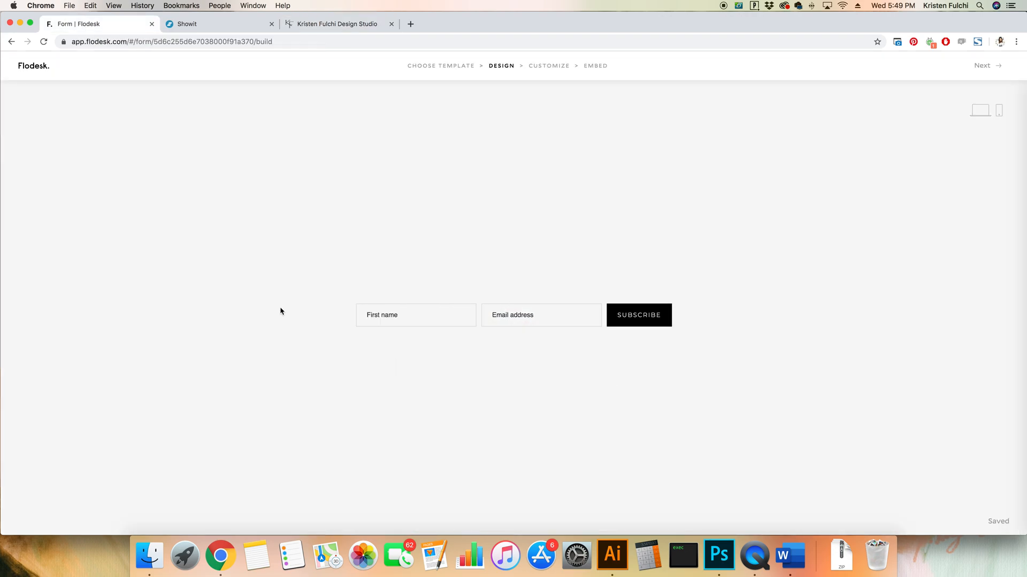
mouse_move(365, 276)
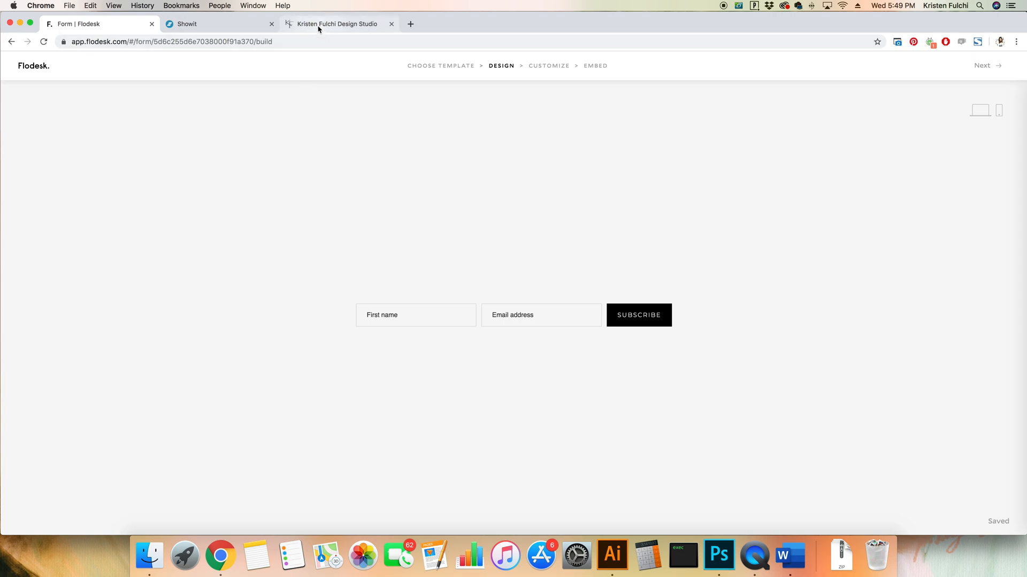
click(338, 24)
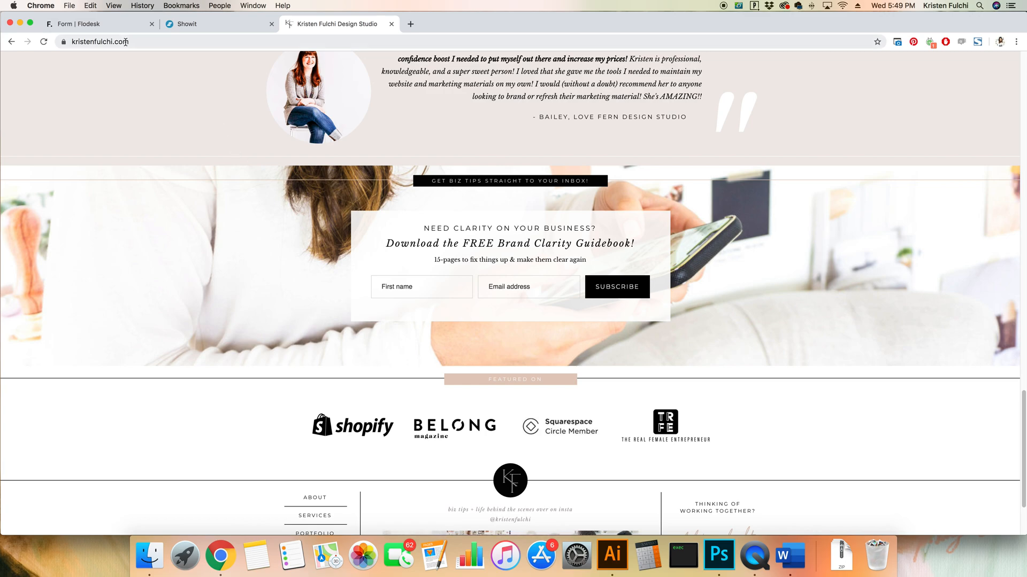
click(99, 23)
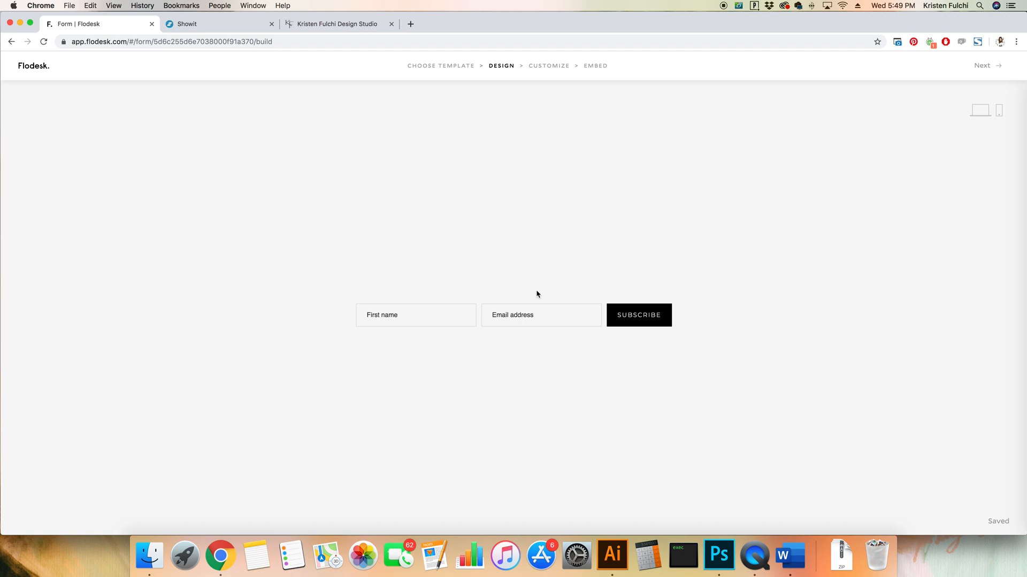
mouse_move(458, 65)
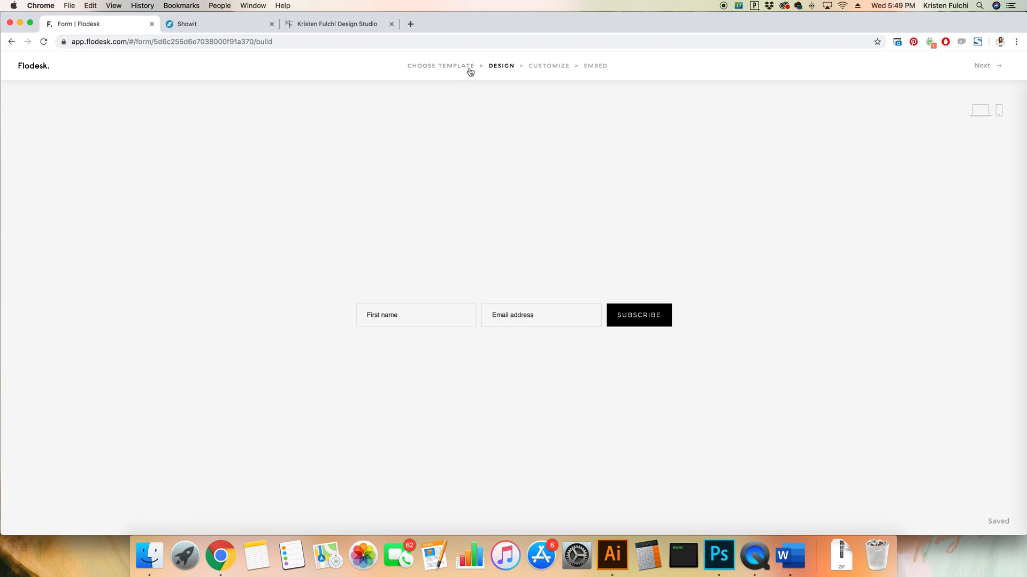
mouse_move(584, 76)
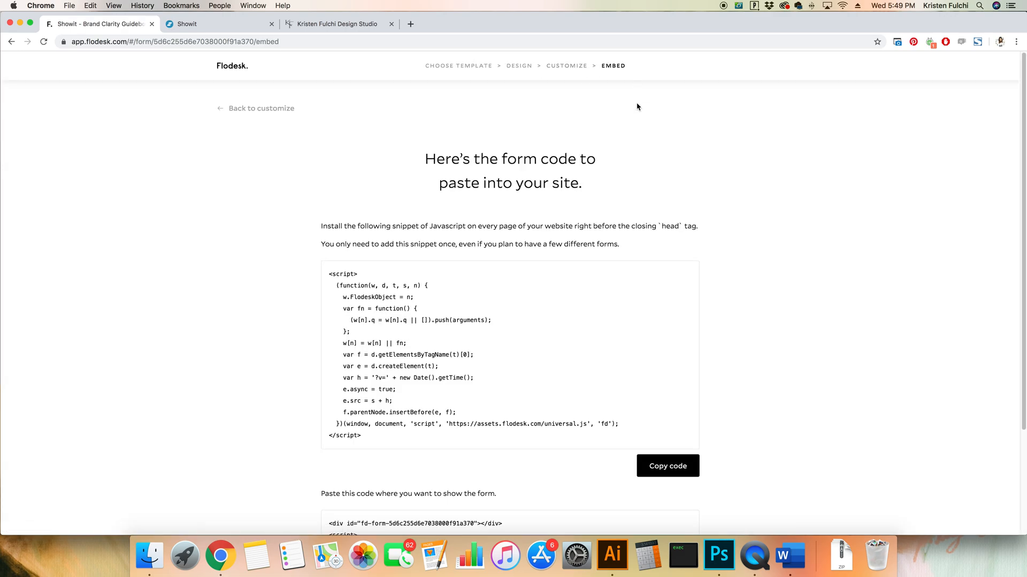
- Scroll down the Embed step and copy the Flodesk head JavaScript snippet
scroll(down, 3)
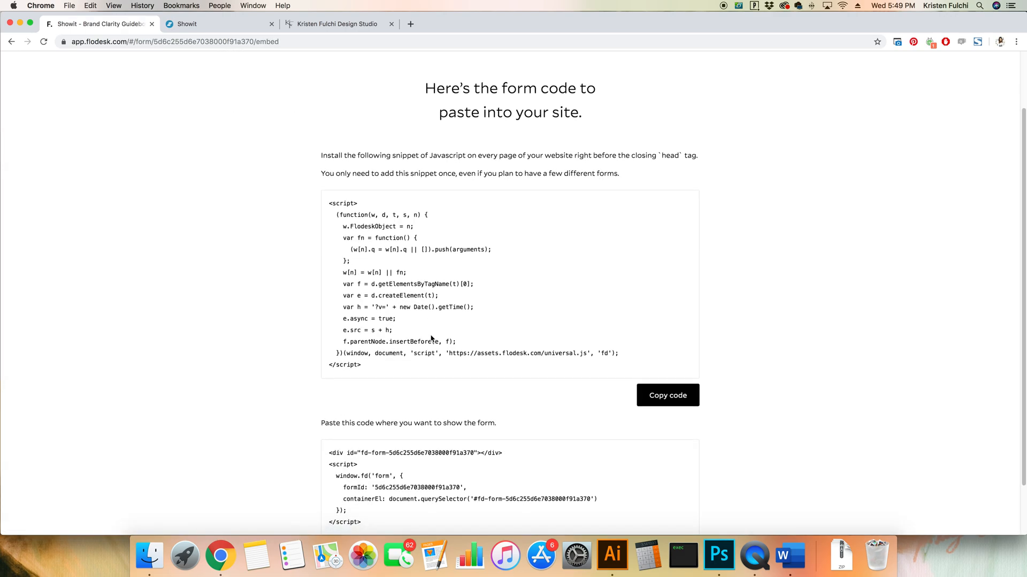
scroll(down, 3)
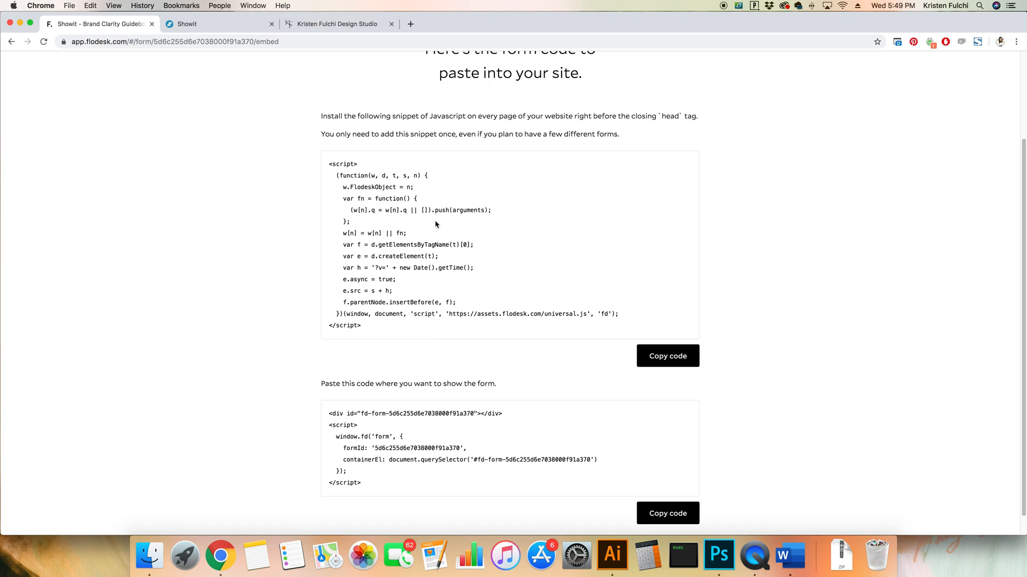
mouse_move(368, 321)
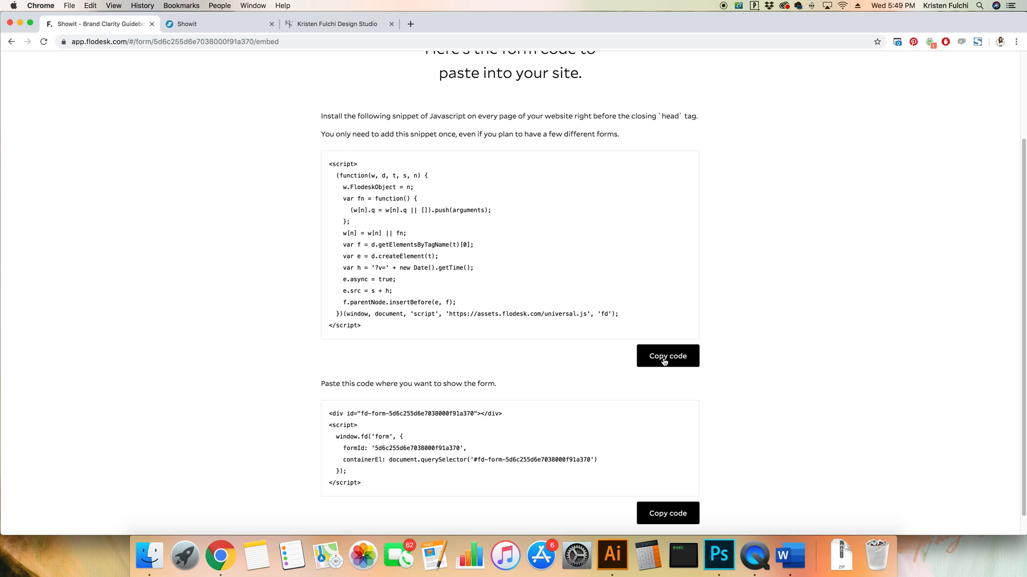
click(667, 356)
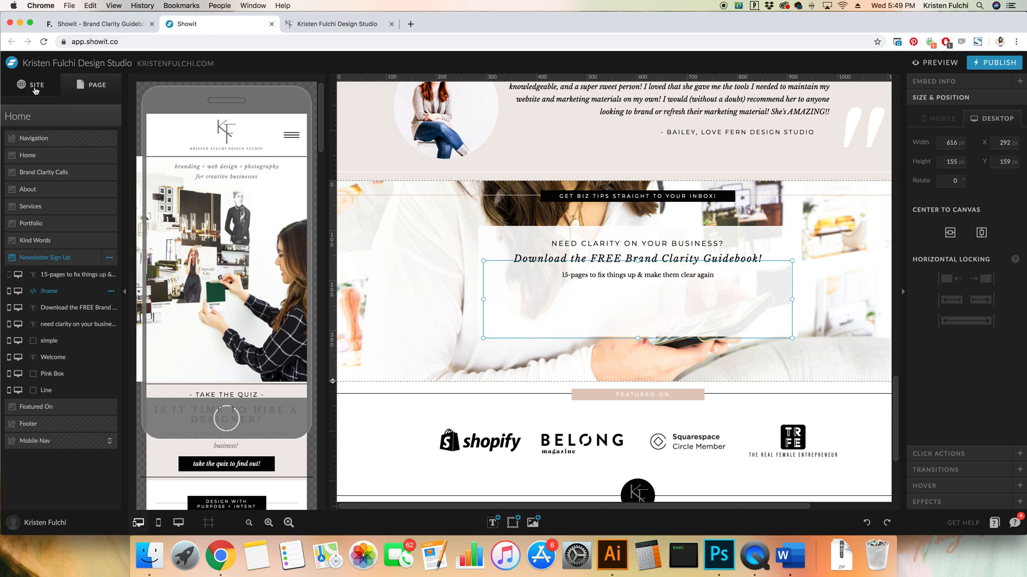
- Confirm the Home page's custom head HTML holds the Flodesk script, then view About
click(31, 85)
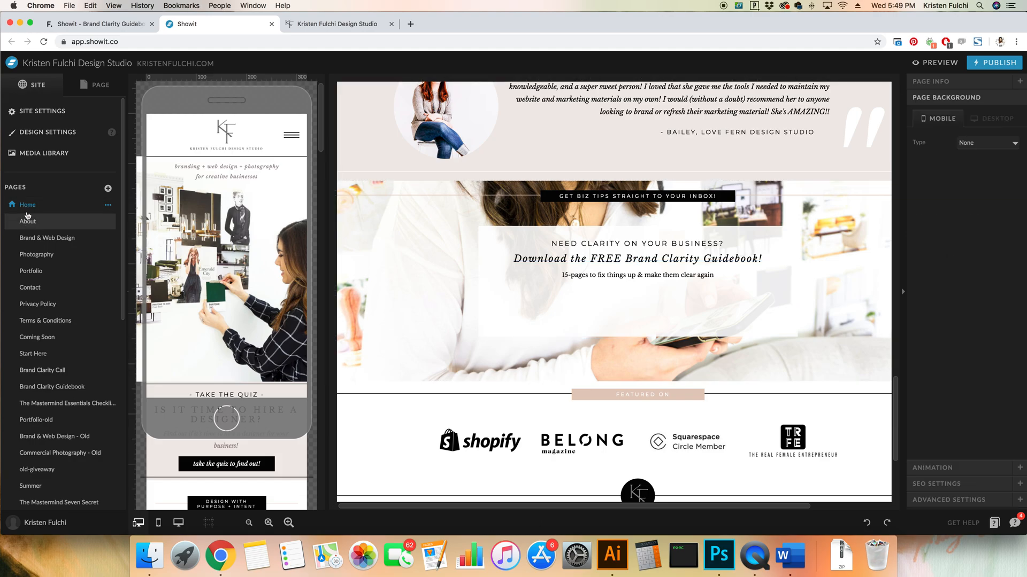
click(28, 221)
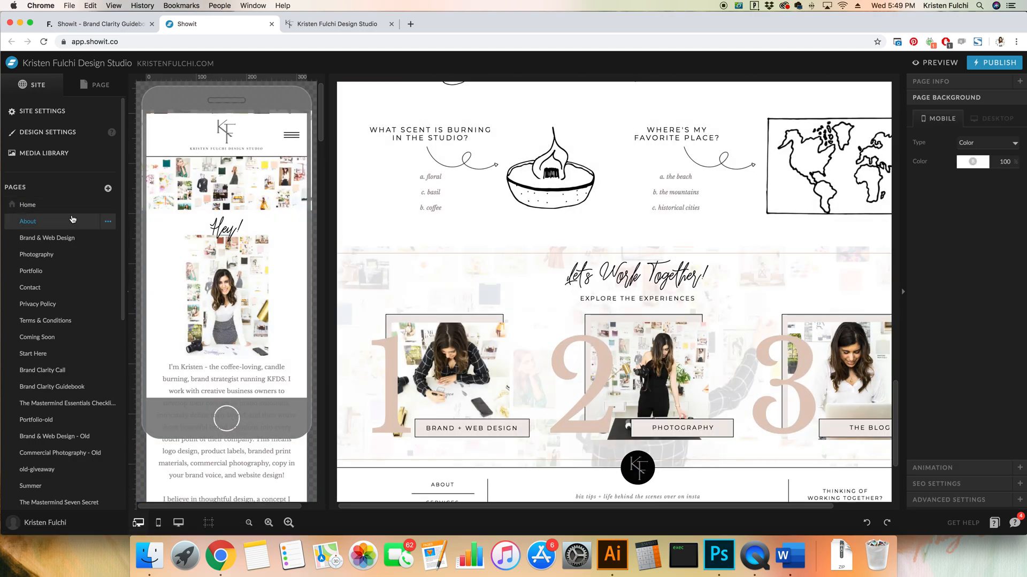
click(28, 204)
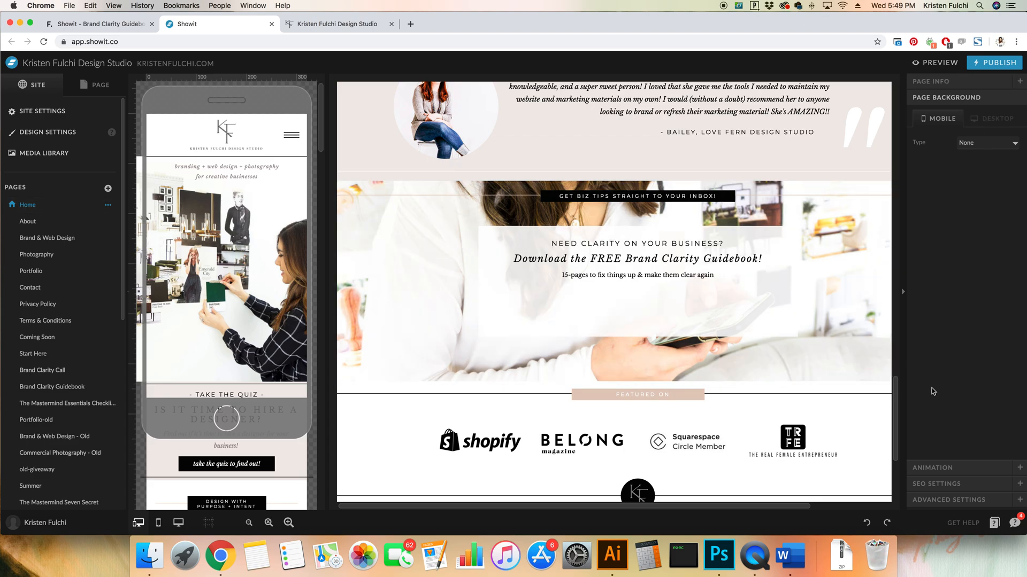
click(949, 499)
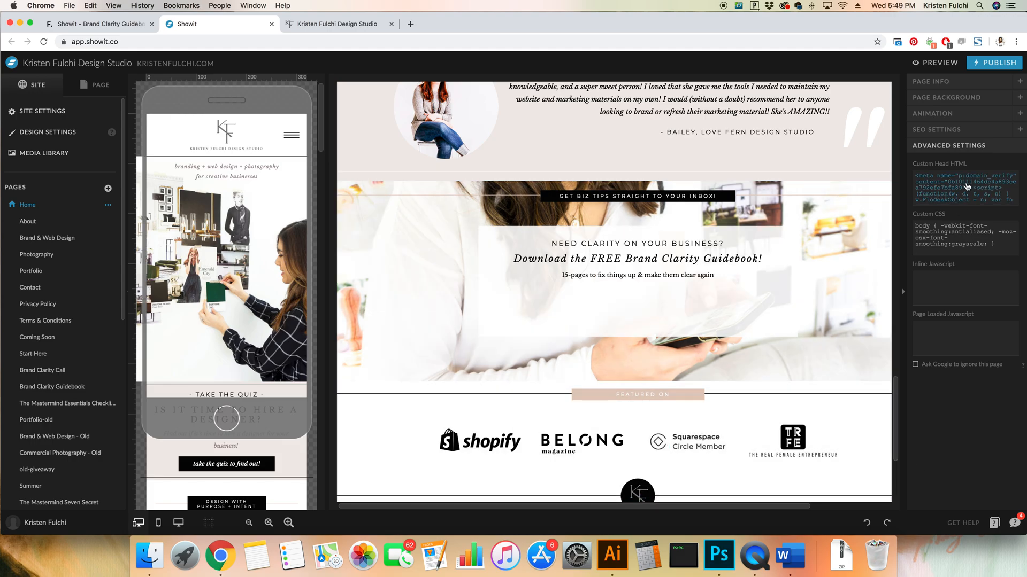
mouse_move(972, 171)
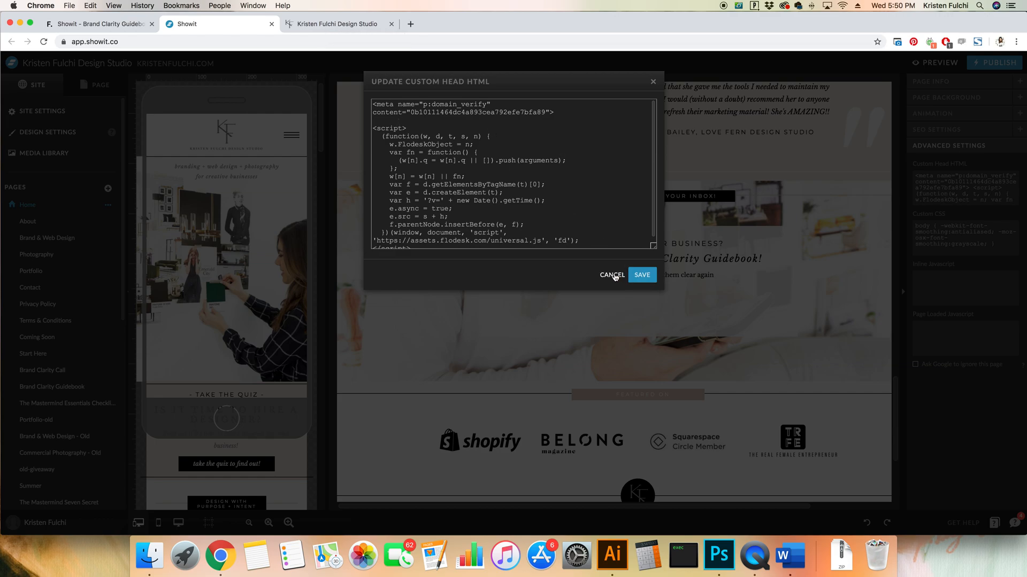
click(612, 275)
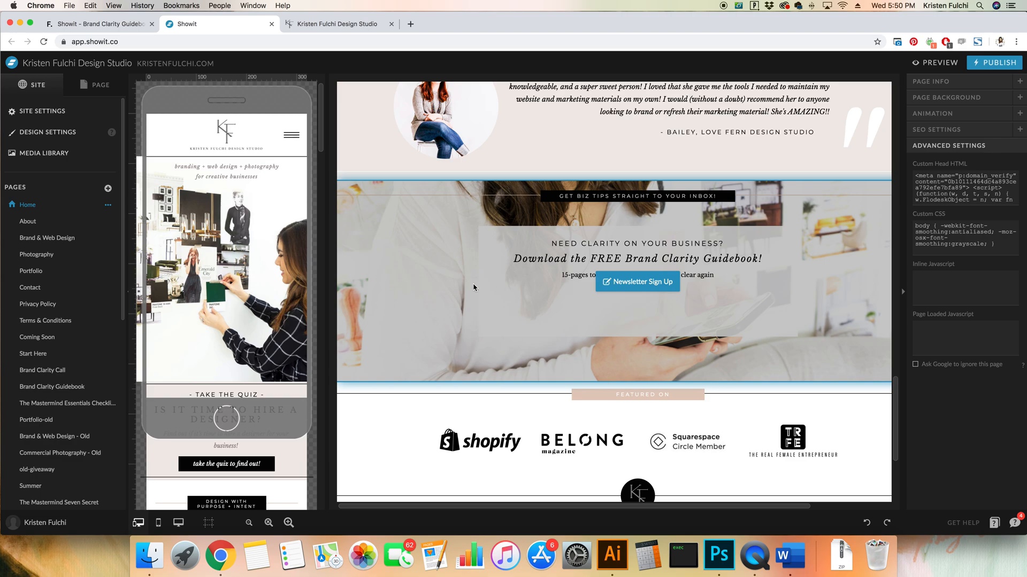
click(636, 282)
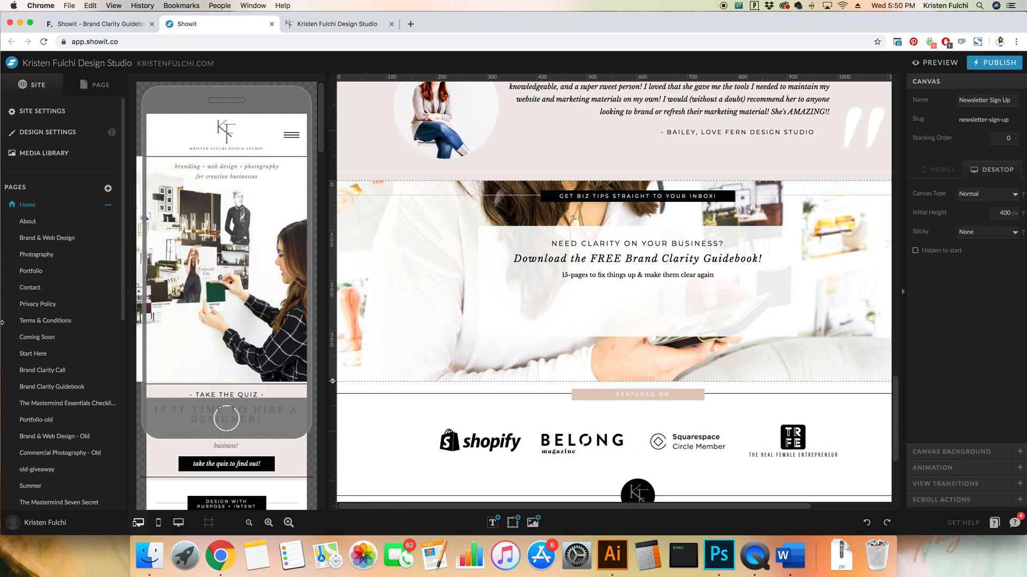
click(27, 221)
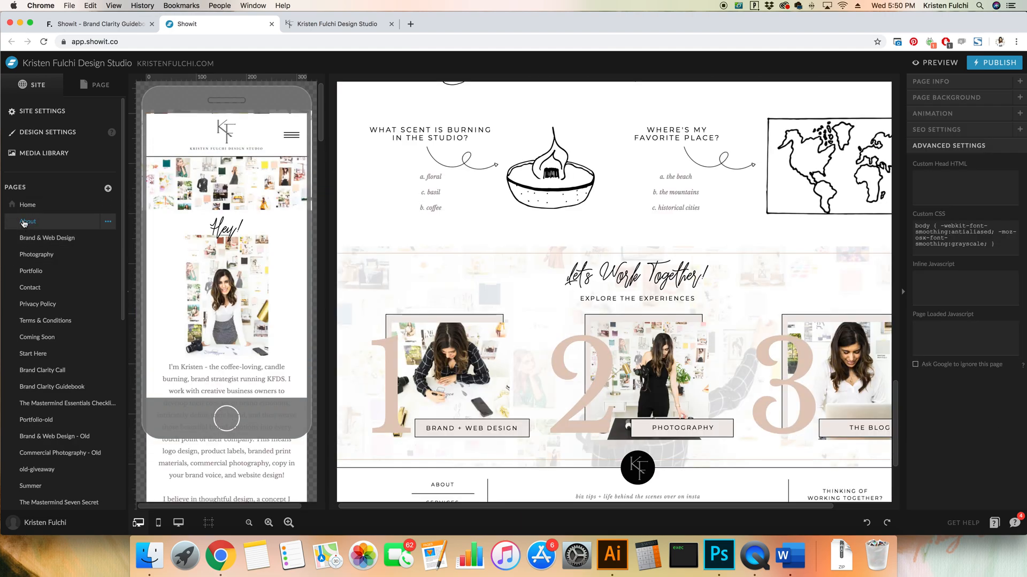
- Switch back to the Home page from the Showit page list
click(28, 205)
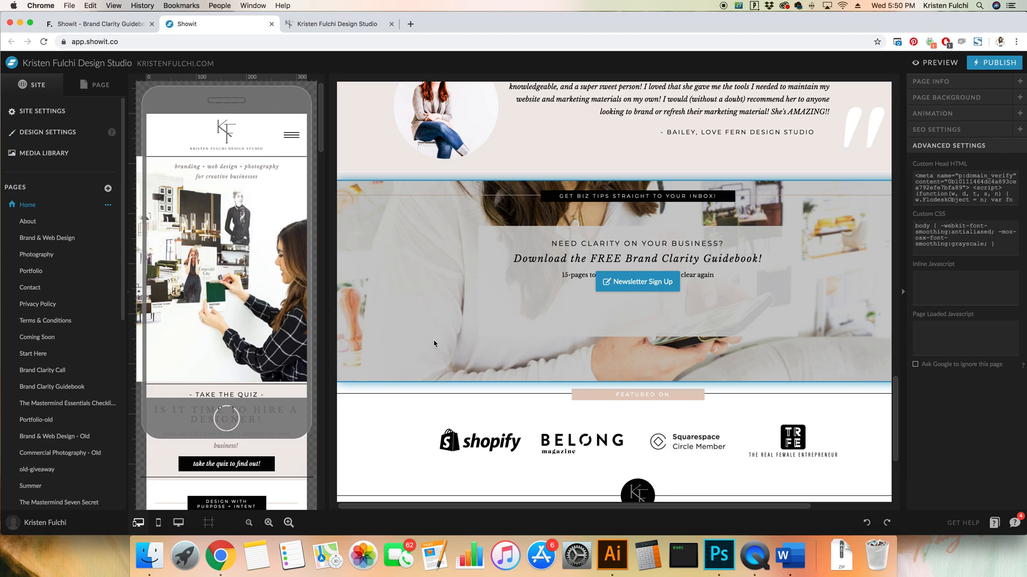
mouse_move(557, 303)
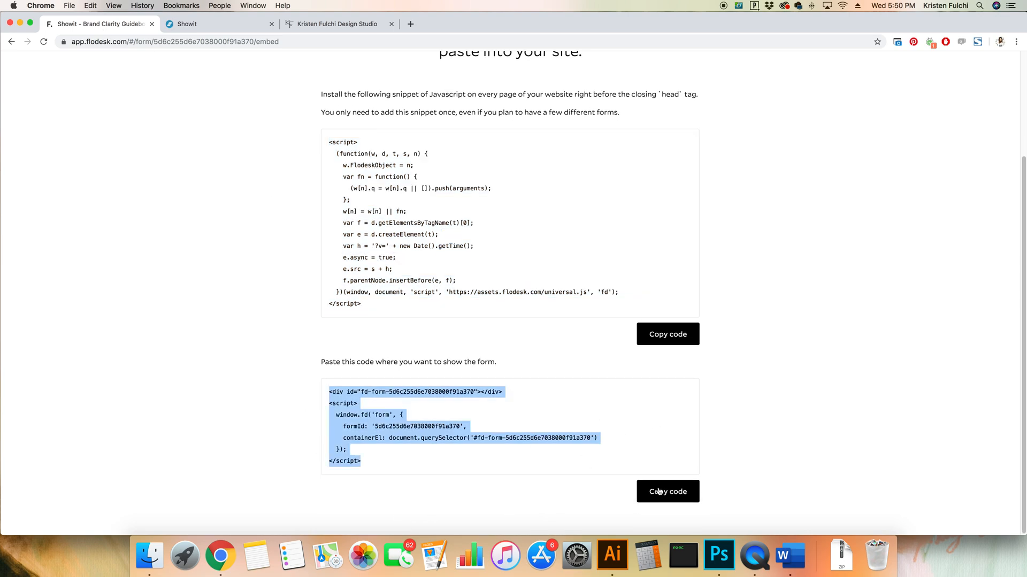
- Copy Flodesk's second snippet, the code that places the form on the page
click(668, 492)
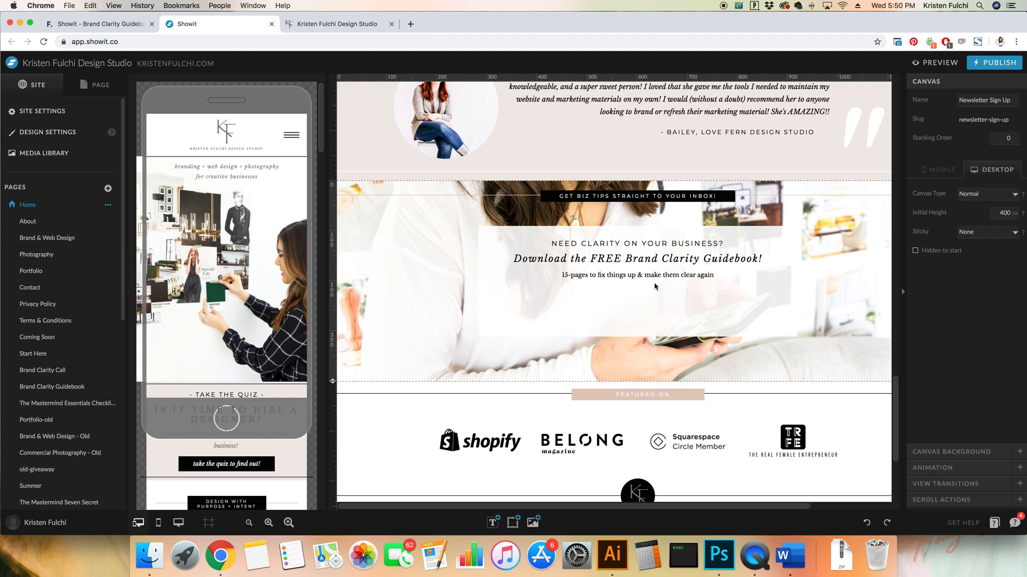
mouse_move(493, 306)
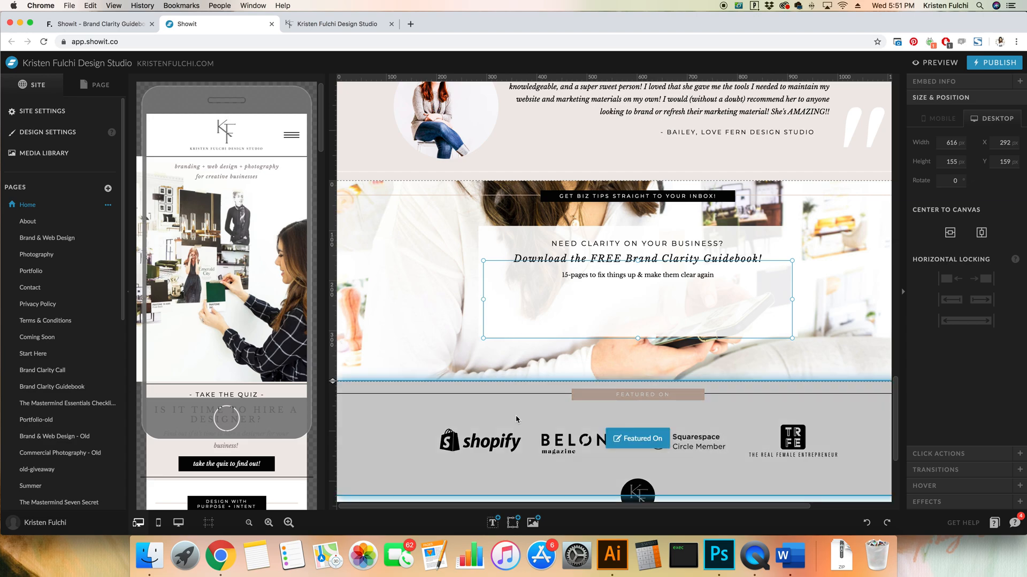
- Open the add-element menu in the Newsletter Sign Up canvas
click(513, 523)
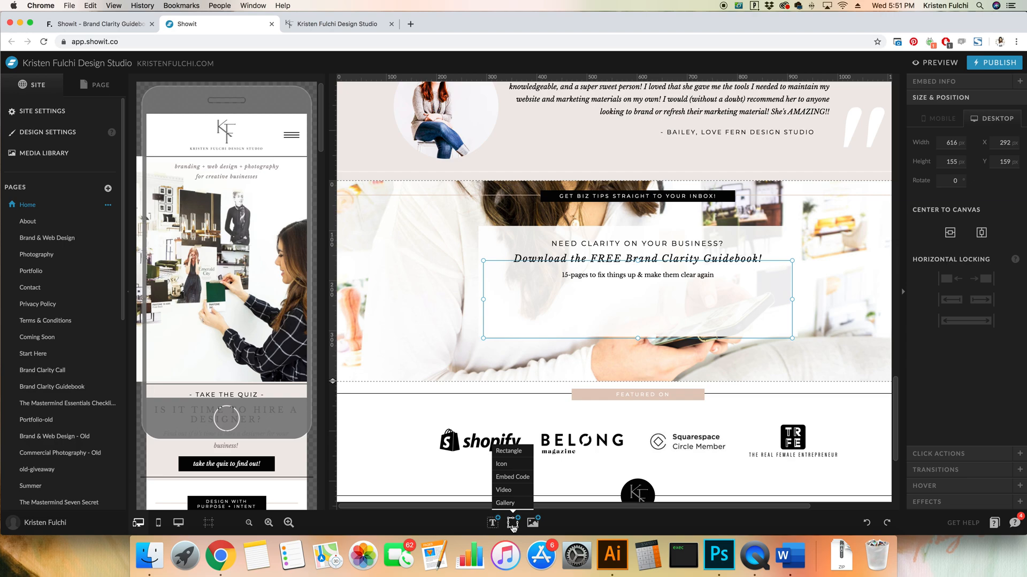
- Add an Embed Code element containing <div id="fd-form-5d6c255d6e7038000f91a370"></div>
click(513, 477)
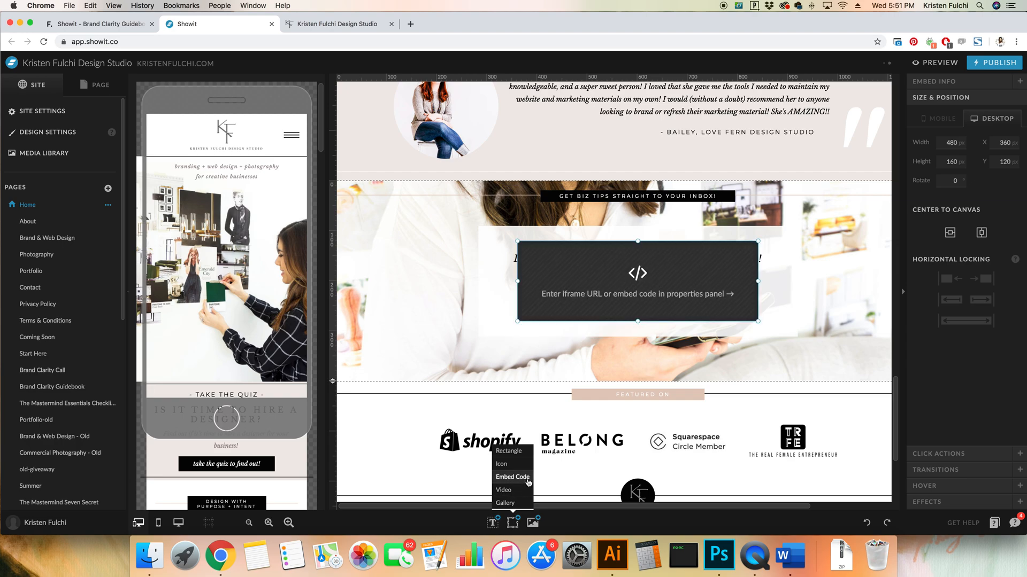
click(512, 476)
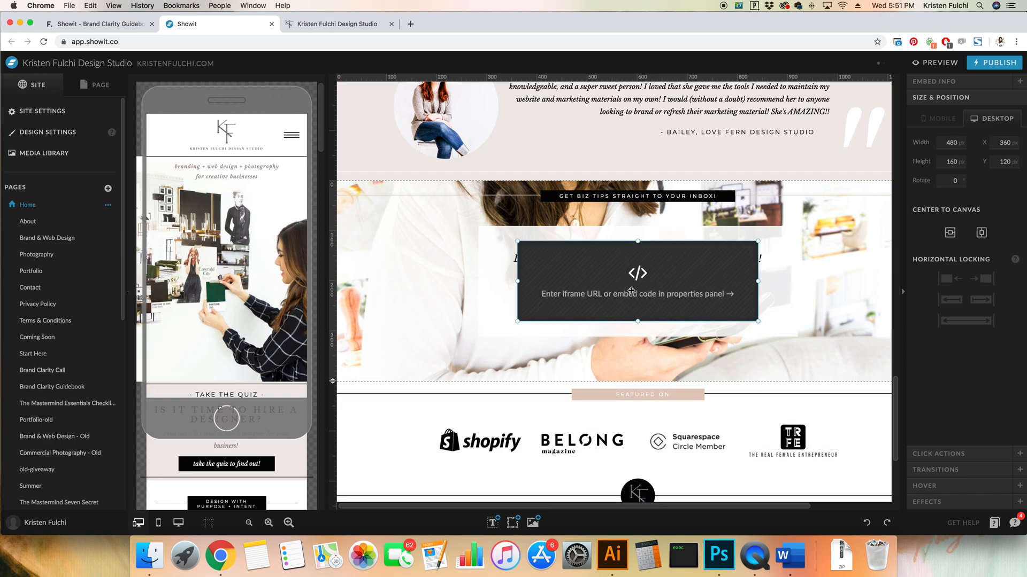
mouse_move(708, 280)
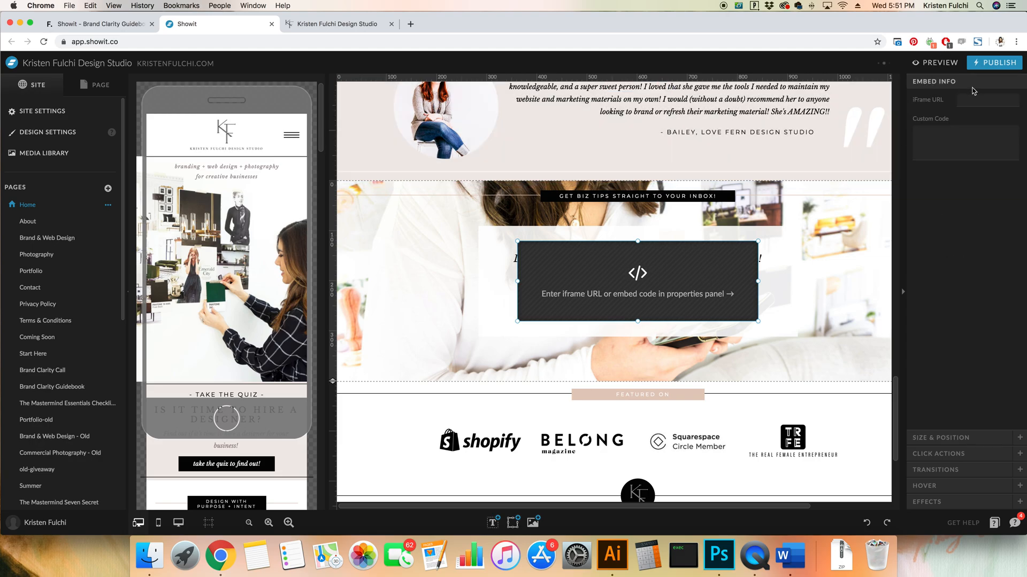
click(964, 143)
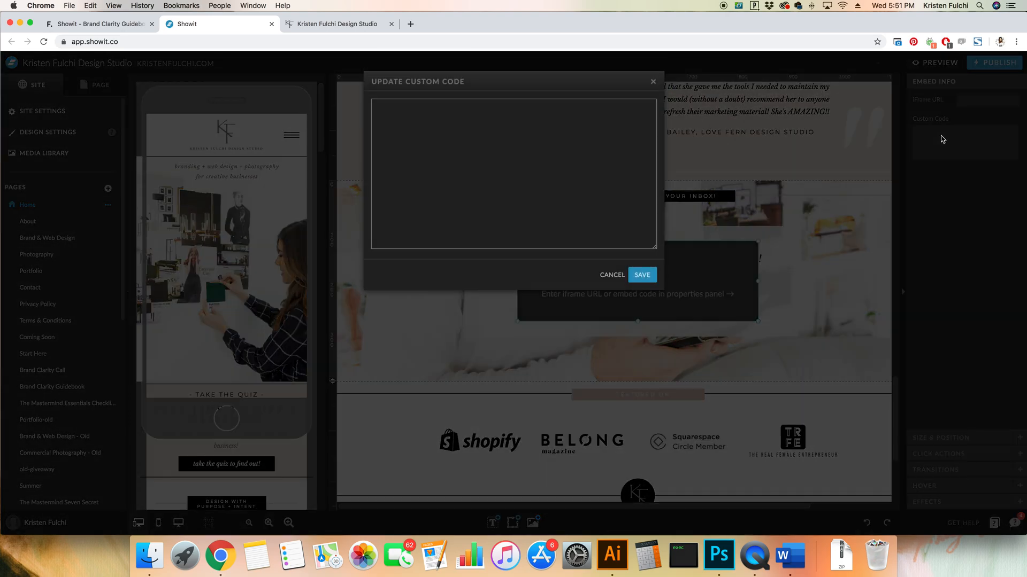
click(512, 174)
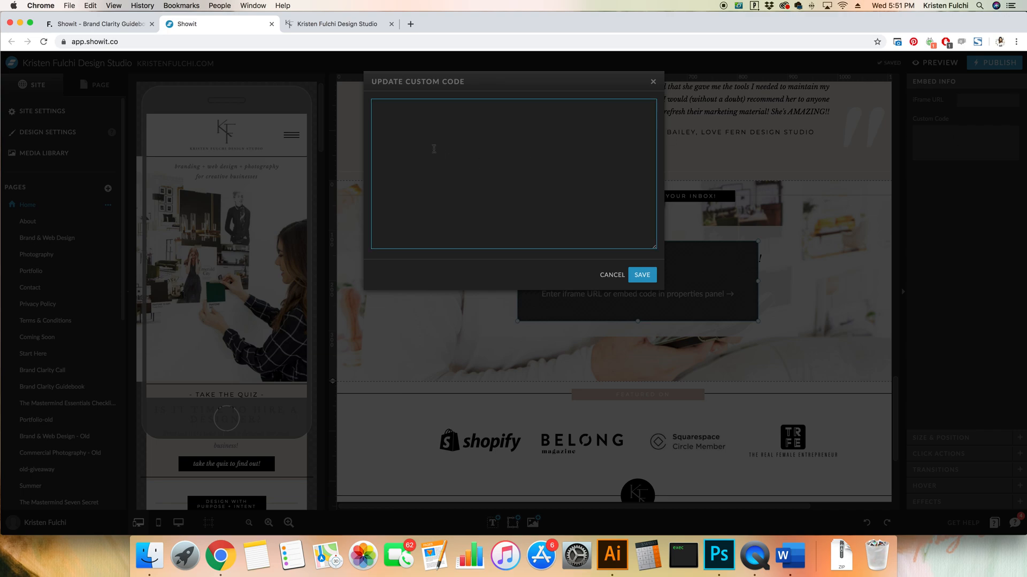
text(<div id="fd-form-5d6c255d6e7038000f91a370"></div>)
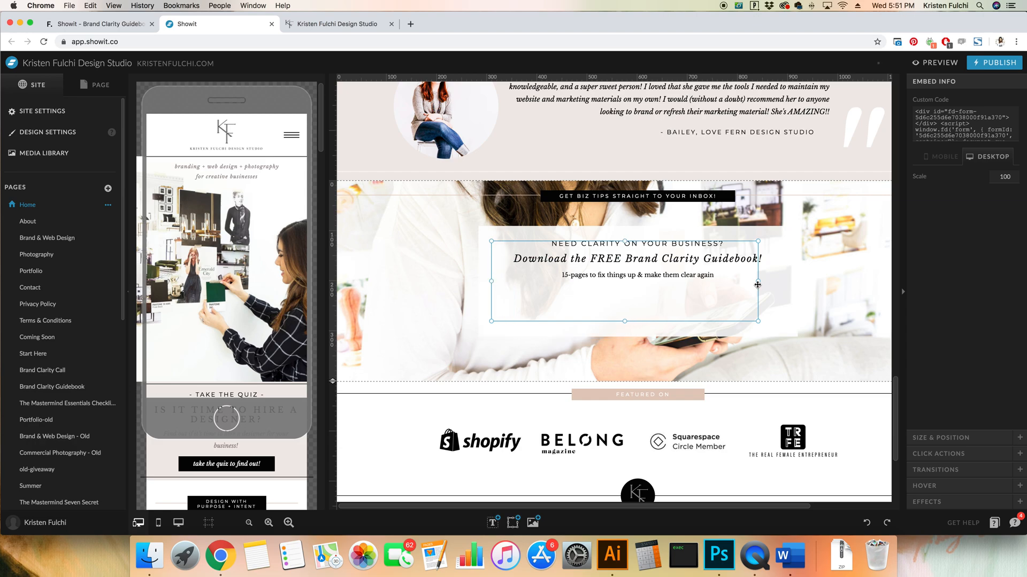
- Widen the Flodesk embed element to about 616 px under the heading
drag(757, 285, 782, 284)
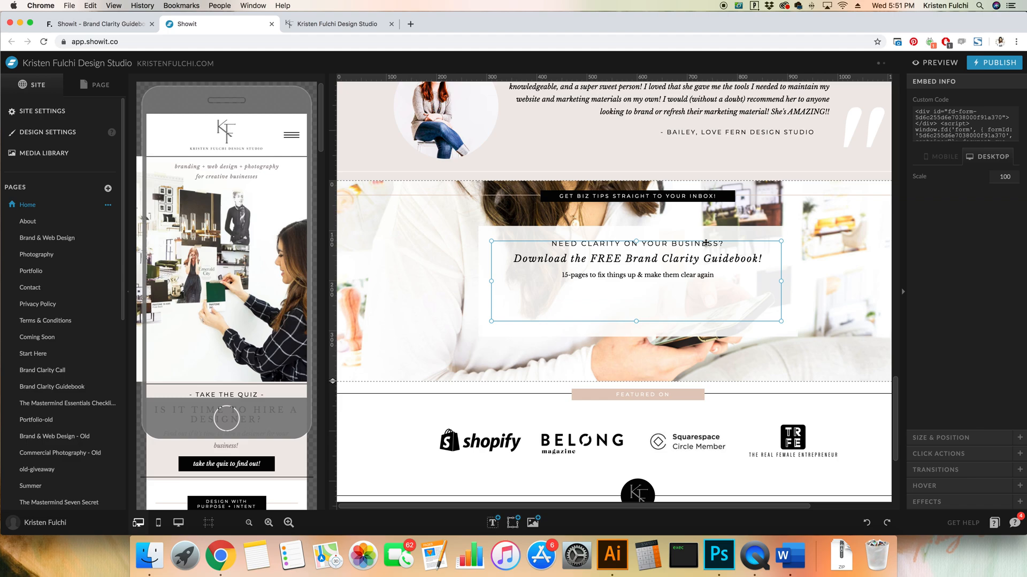
click(635, 300)
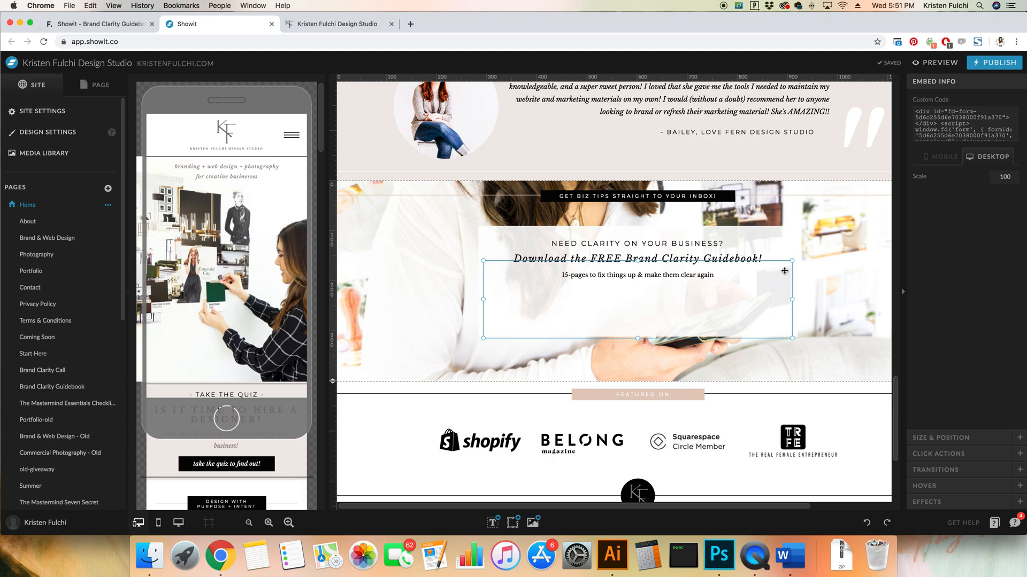
click(938, 62)
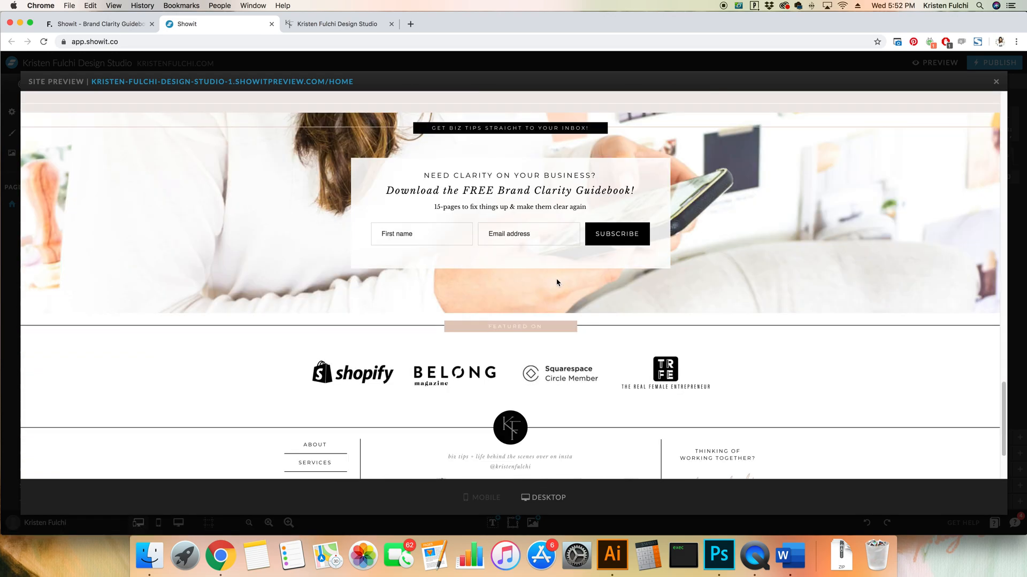
mouse_move(644, 89)
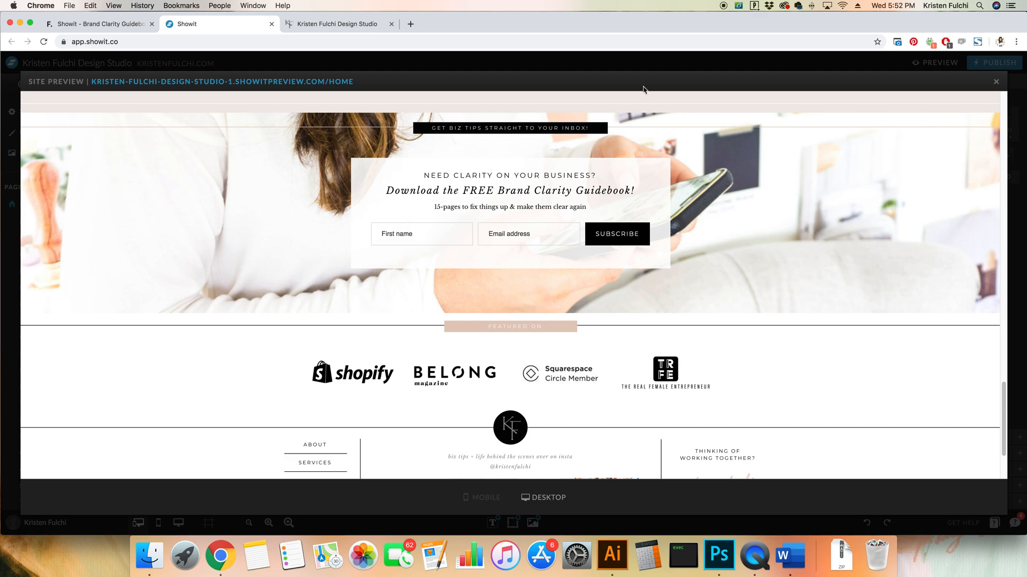
mouse_move(996, 84)
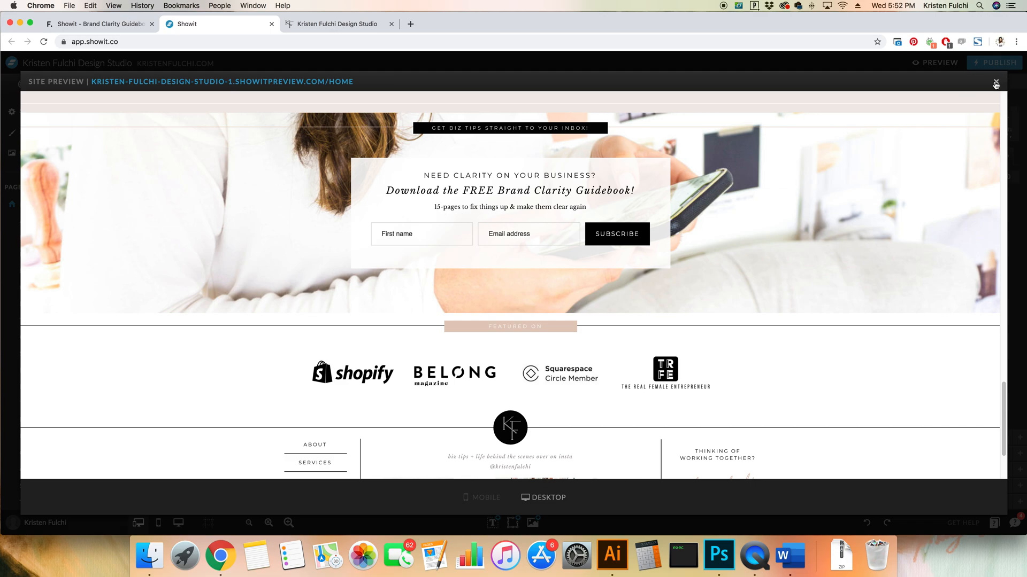
click(995, 85)
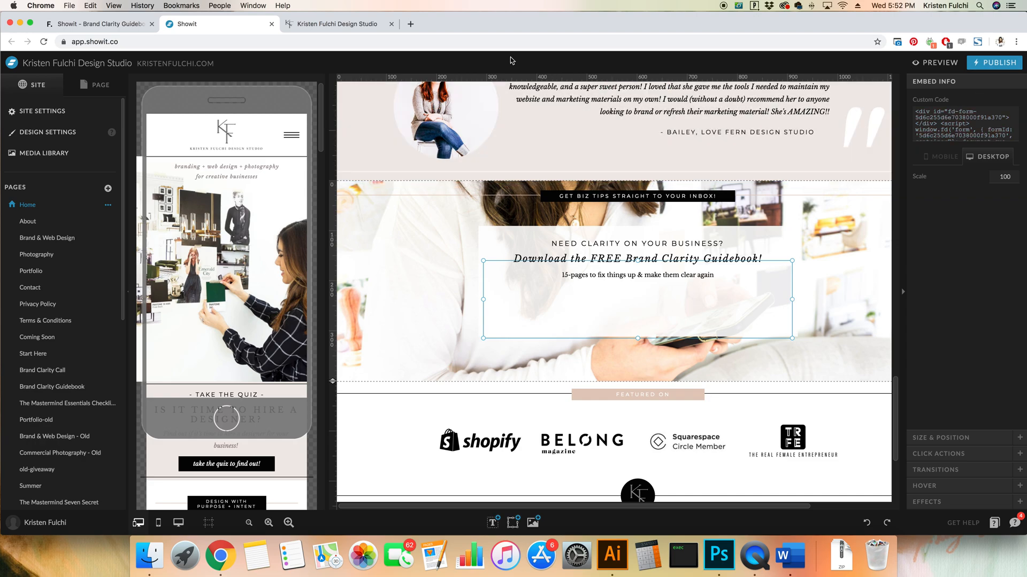
- Switch to the live kristenfulchi.com tab to check the newsletter signup form
click(338, 23)
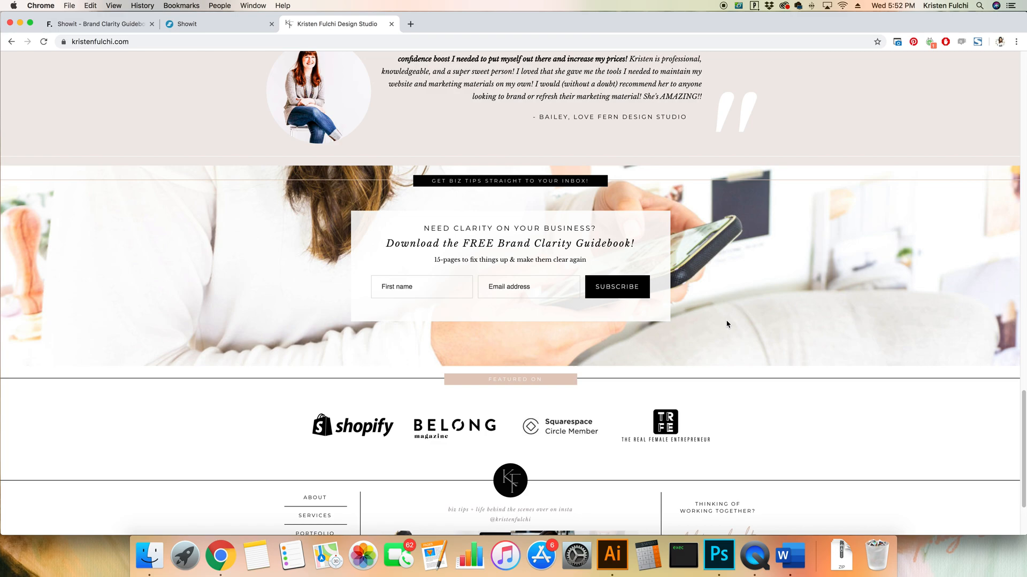
mouse_move(718, 297)
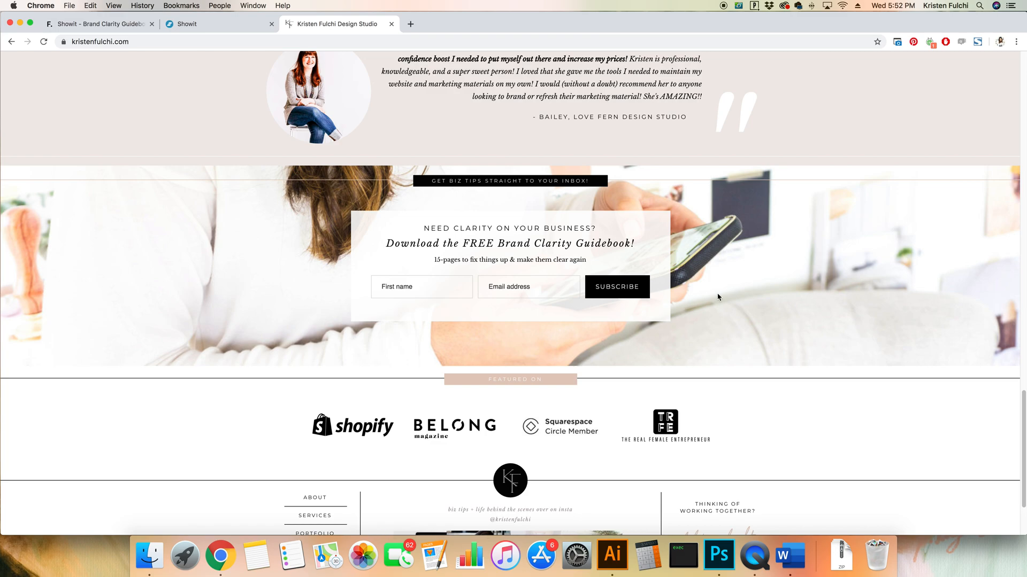